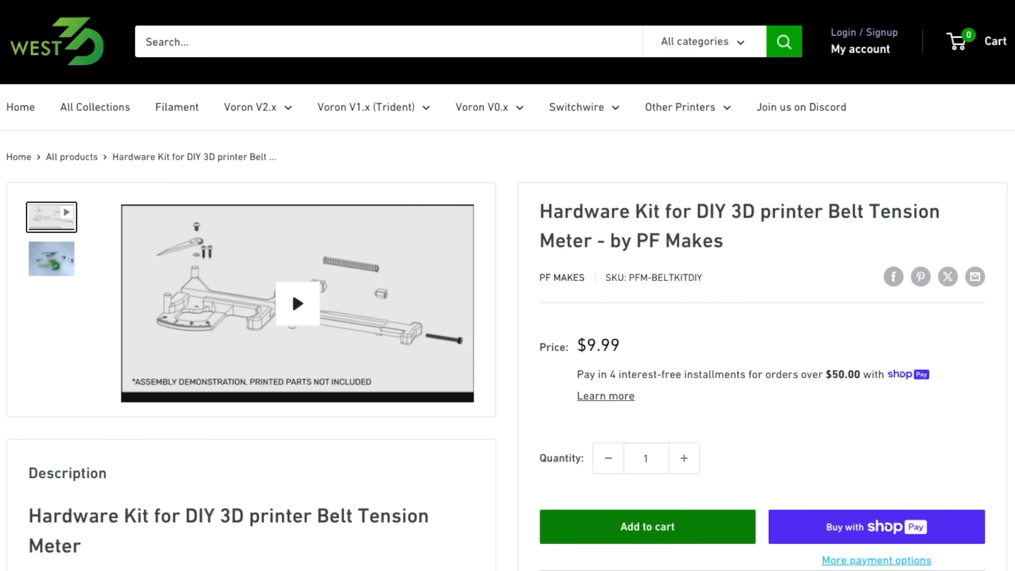
- Scroll the K&S 5501 music wire listing to view the 4 Count pack size option at $0.99
scroll(down, 3)
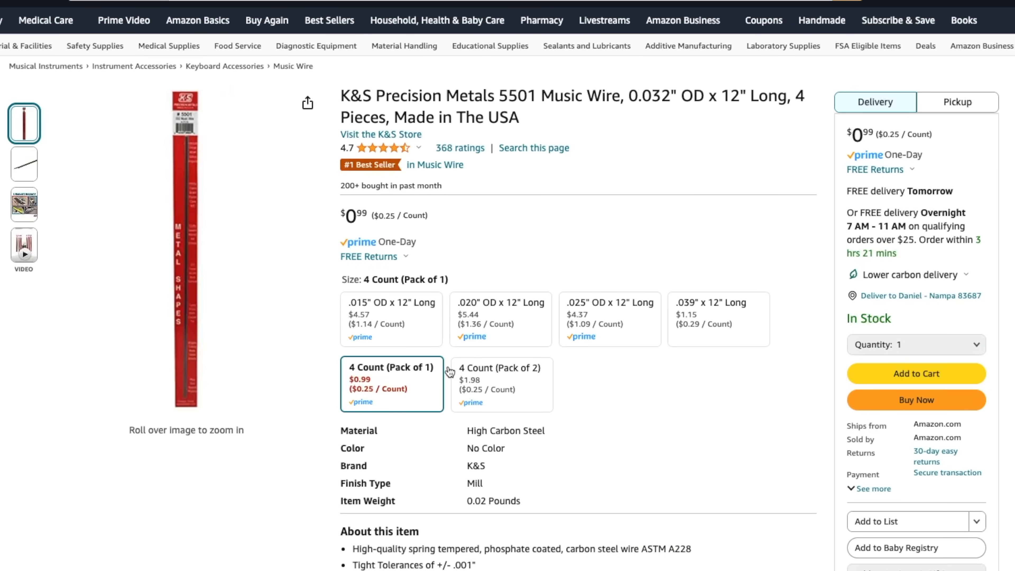
mouse_move(186, 286)
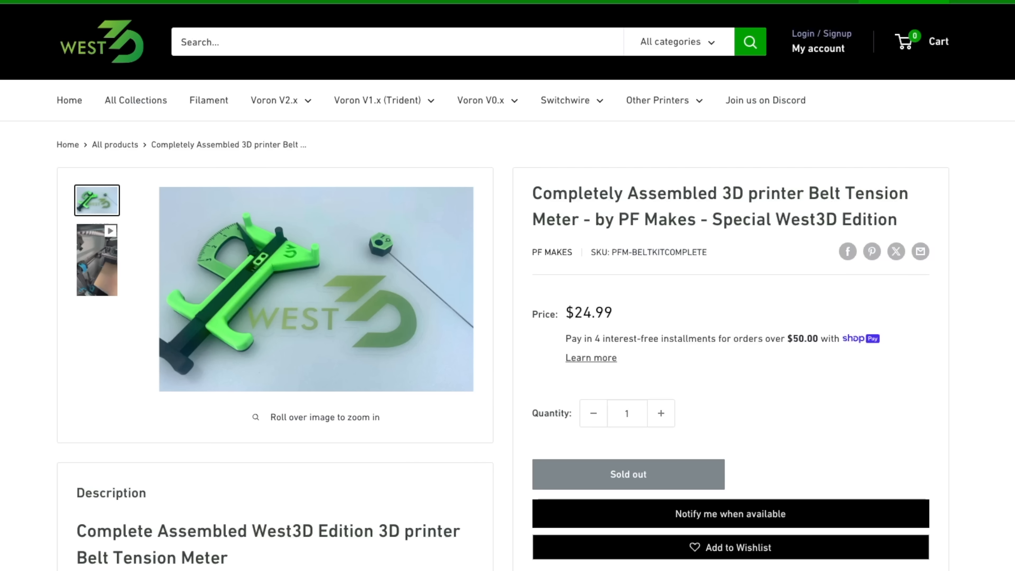
- Scroll the West3D assembled belt tension meter page showing $24.99 and sold out
scroll(down, 3)
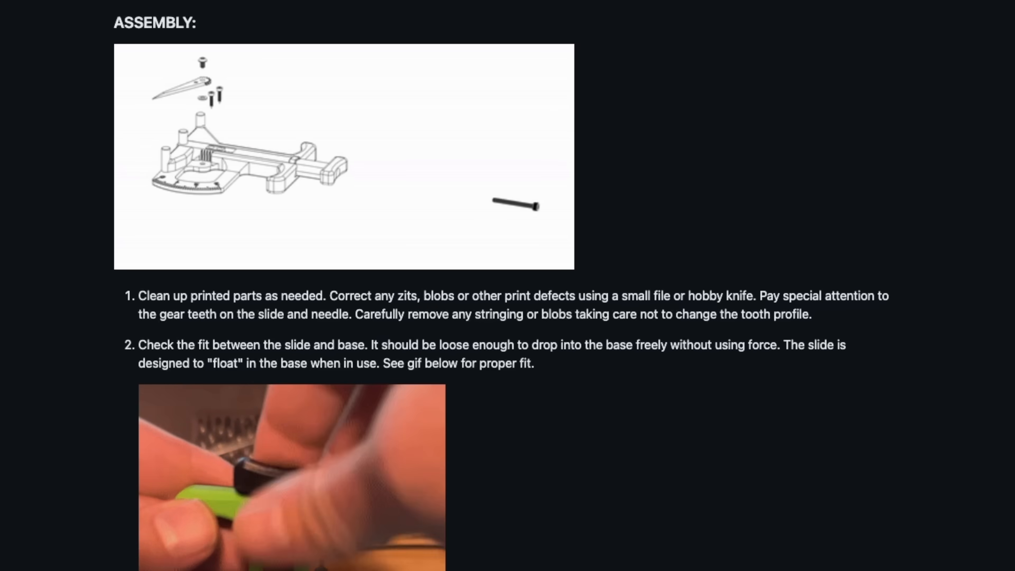
- Read the GitHub assembly instructions down to needle greasing and highlight the tested-printers text
scroll(down, 3)
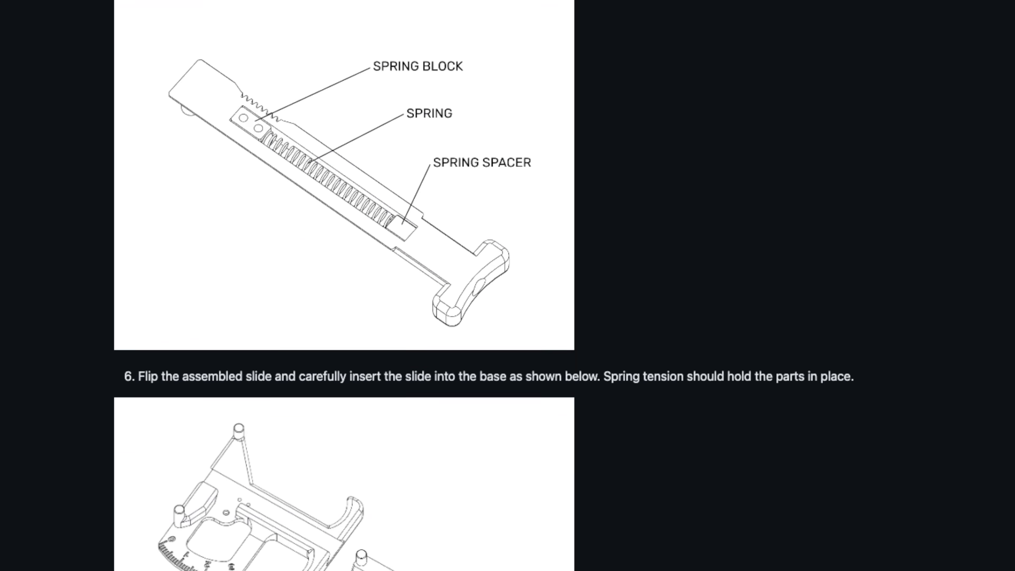
scroll(down, 3)
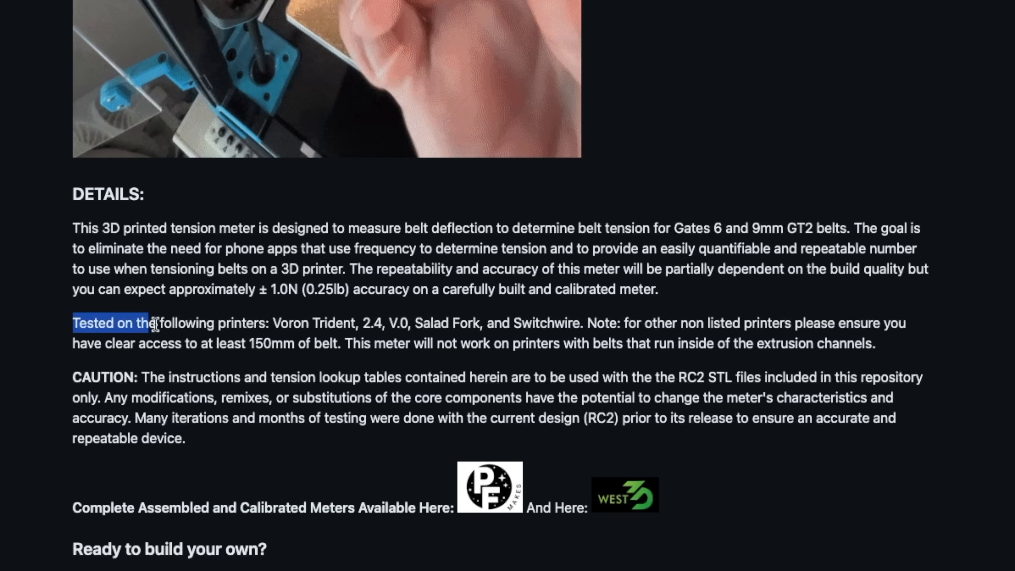
drag(149, 323, 394, 332)
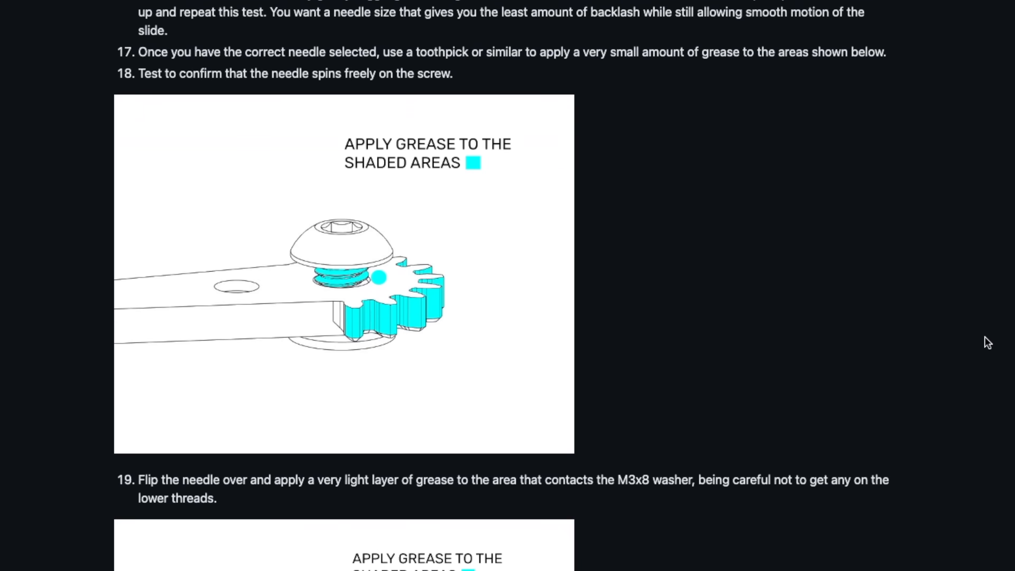
scroll(down, 3)
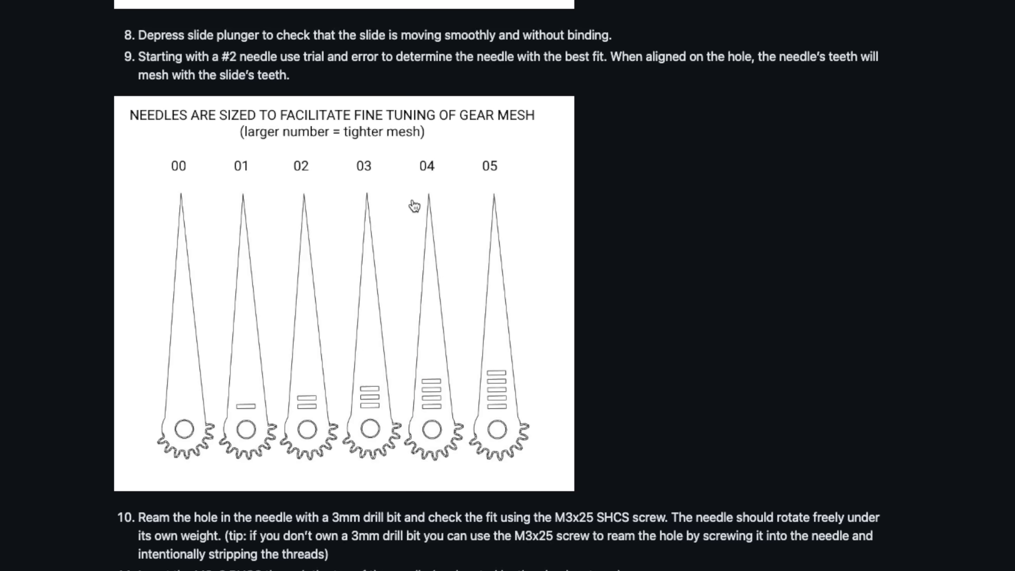
mouse_move(477, 146)
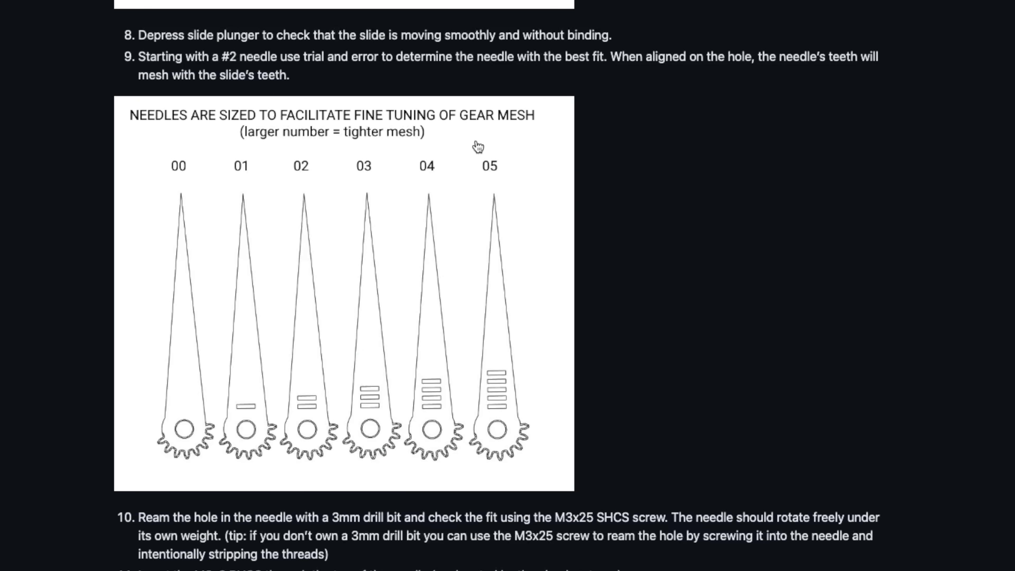
scroll(down, 3)
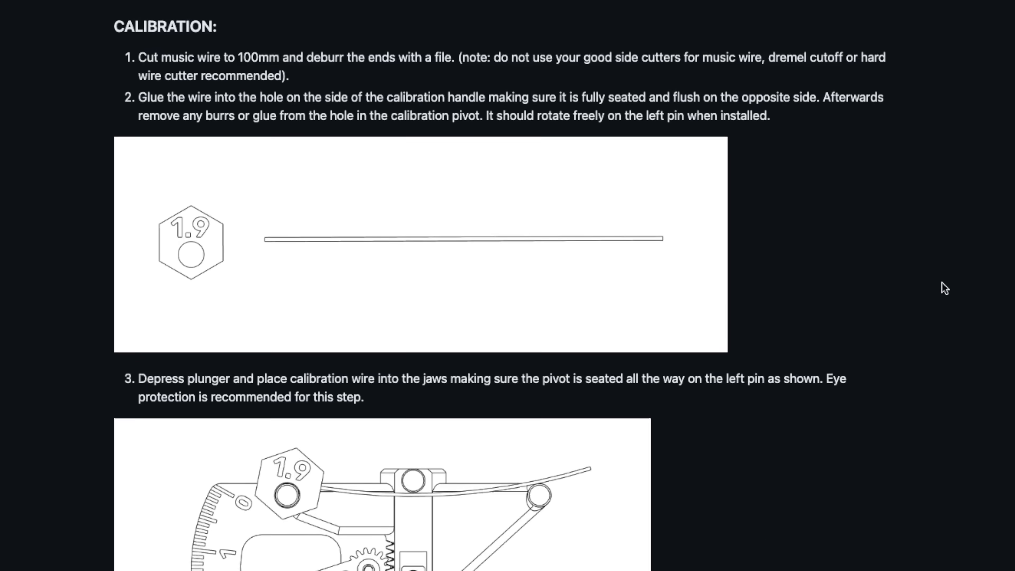
scroll(down, 3)
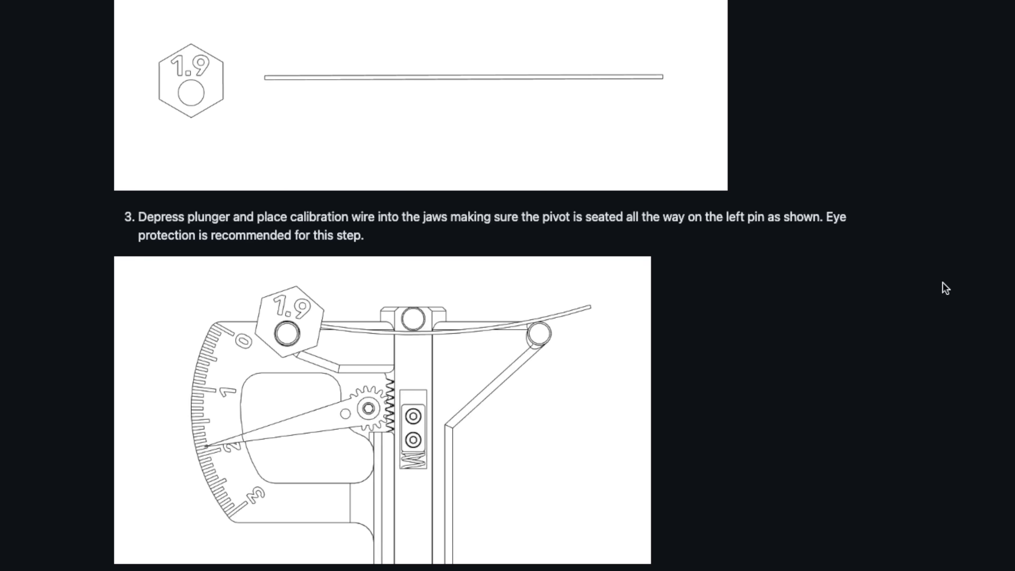
scroll(down, 3)
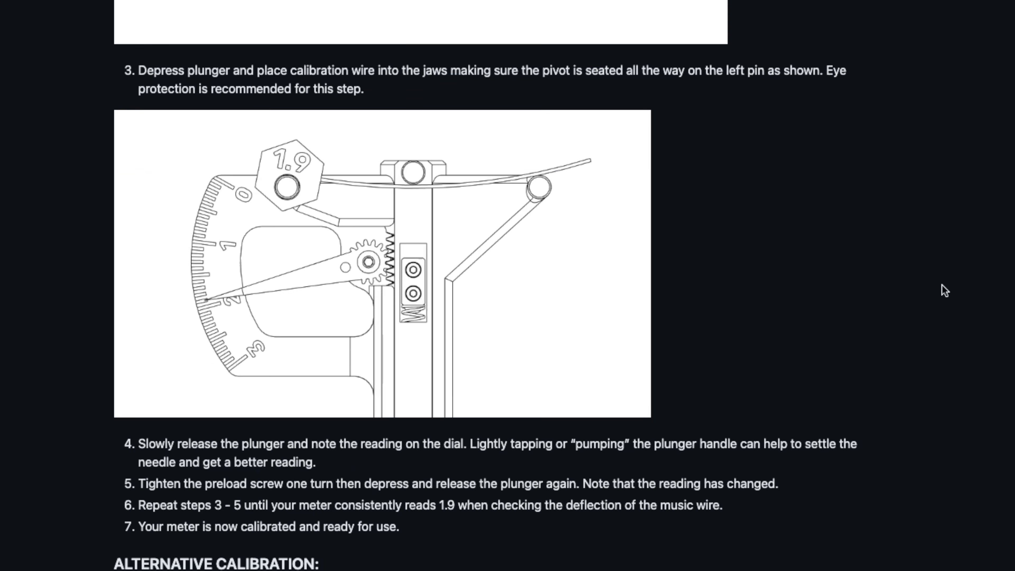